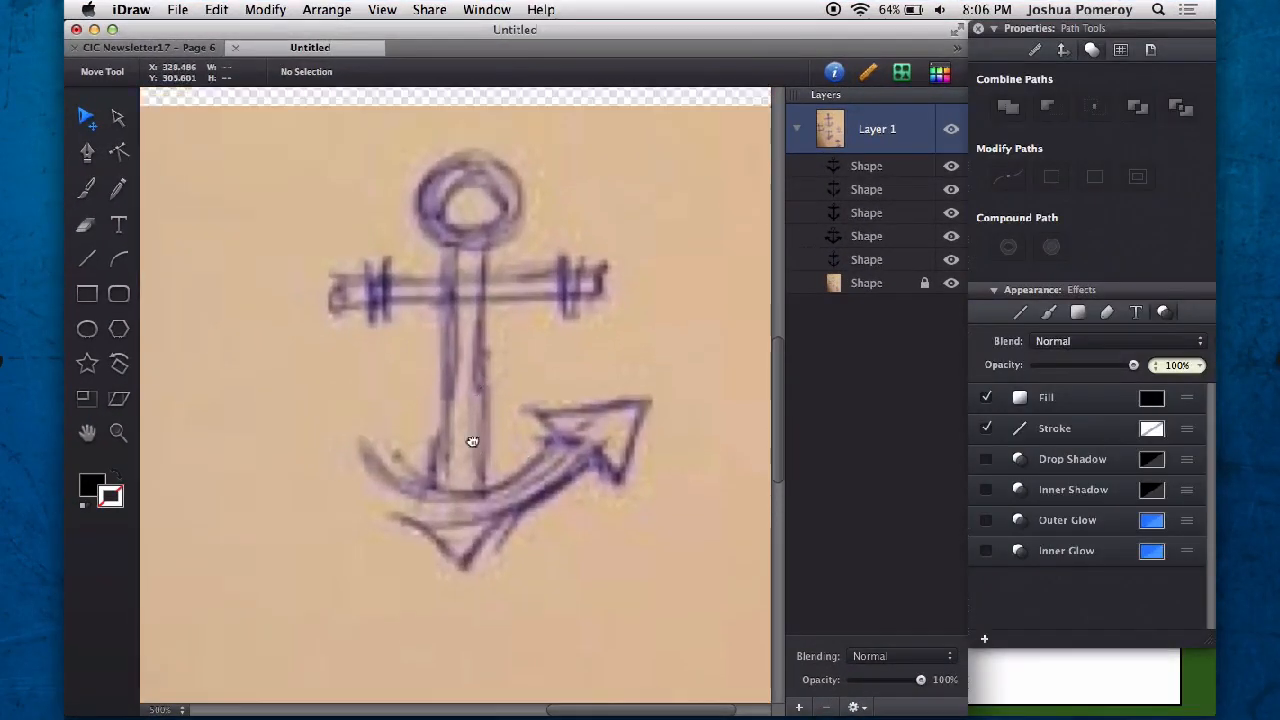
# Step: Draw a thick black ellipse ring over the anchor's top loop
pyautogui.click(87, 328)
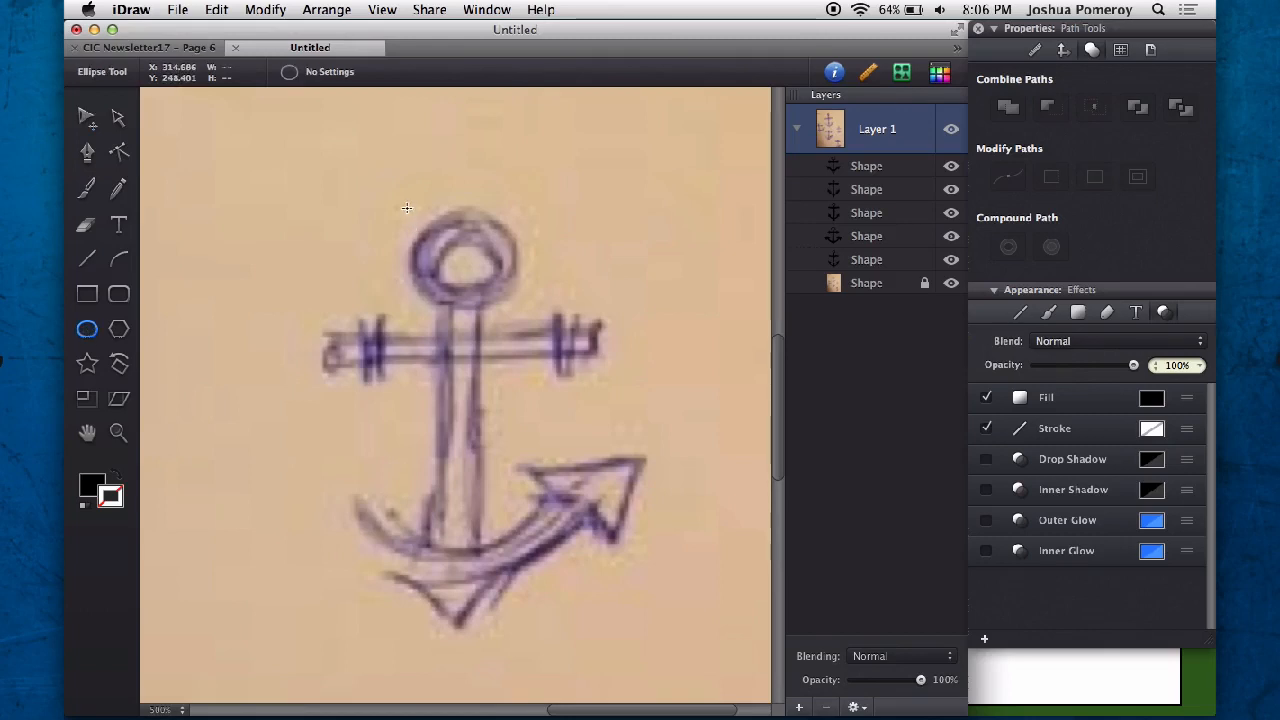
pyautogui.moveTo(407, 208); pyautogui.dragTo(498, 288)
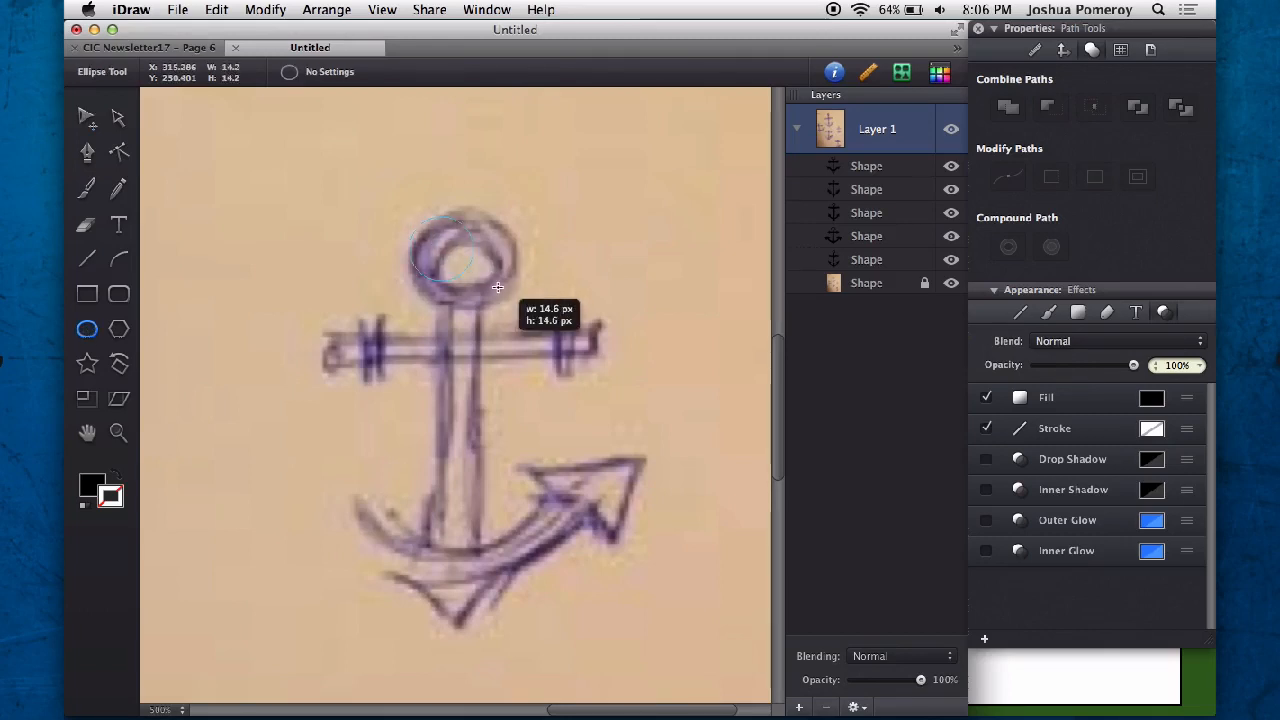
pyautogui.moveTo(420, 225); pyautogui.dragTo(515, 300)
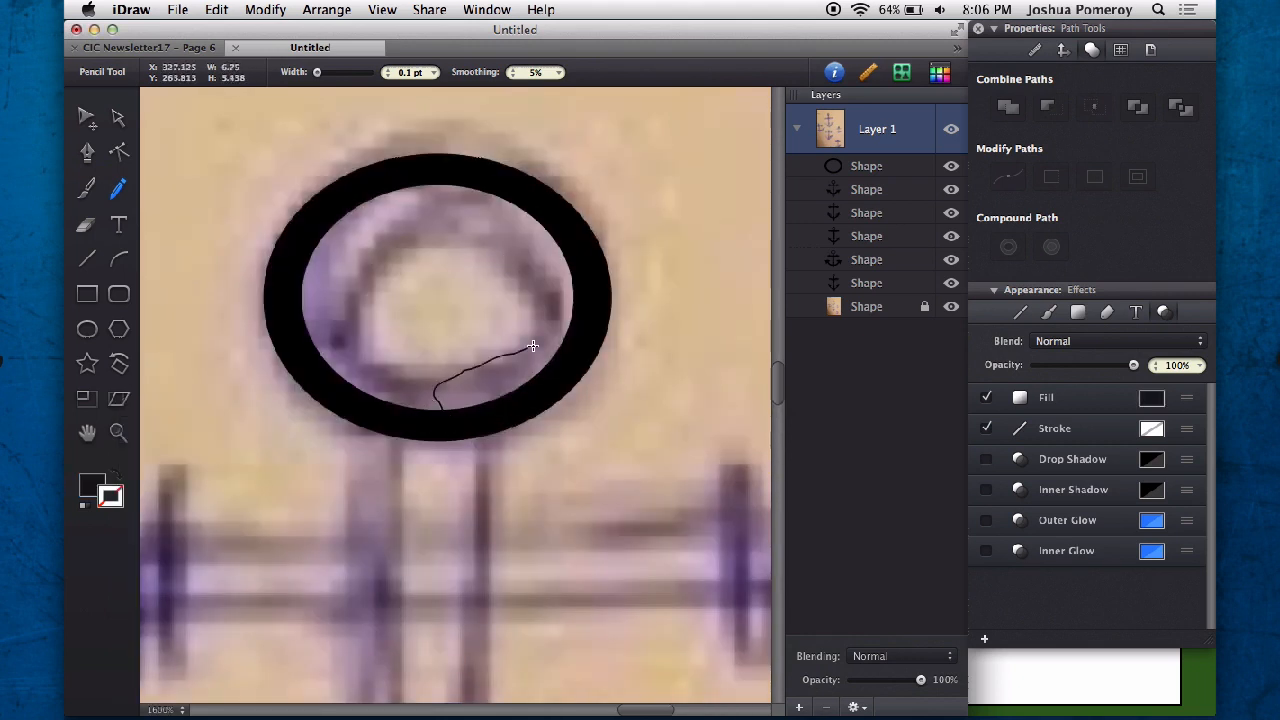
# Step: Trace filled black shapes over the loop's right side and the vertical shank
pyautogui.moveTo(532, 347); pyautogui.dragTo(588, 388)
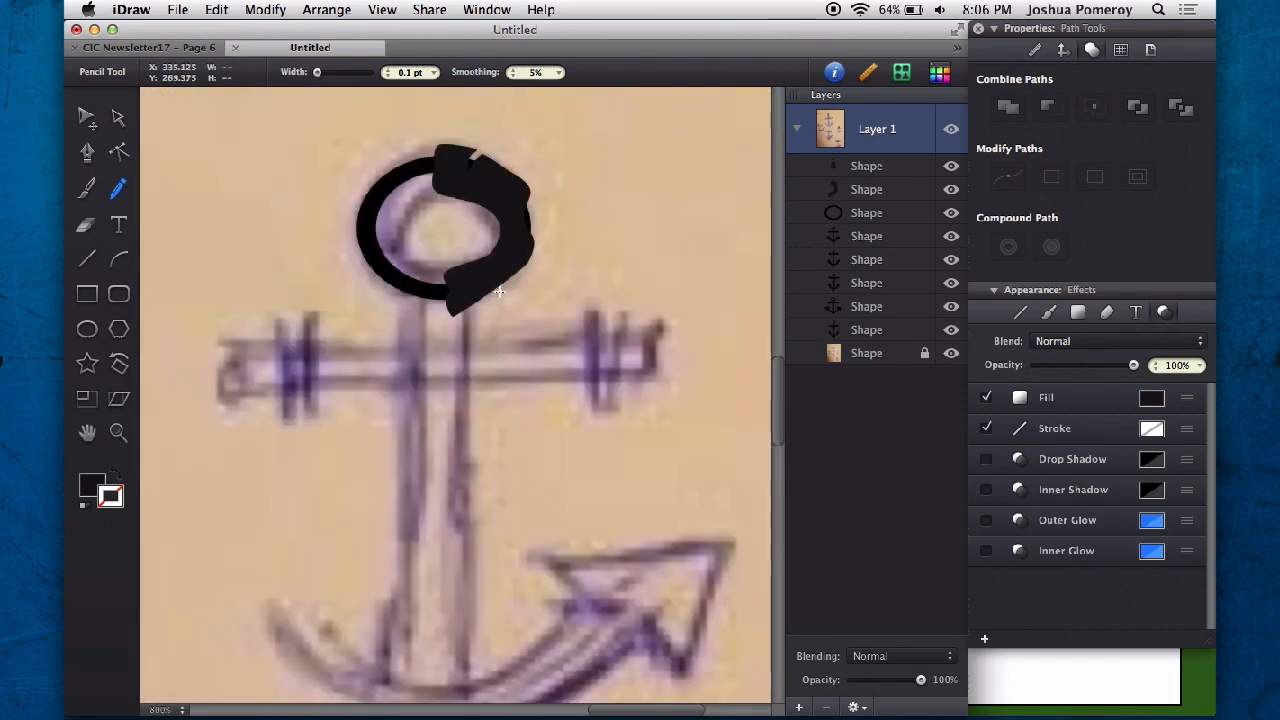
pyautogui.moveTo(498, 293); pyautogui.dragTo(475, 627)
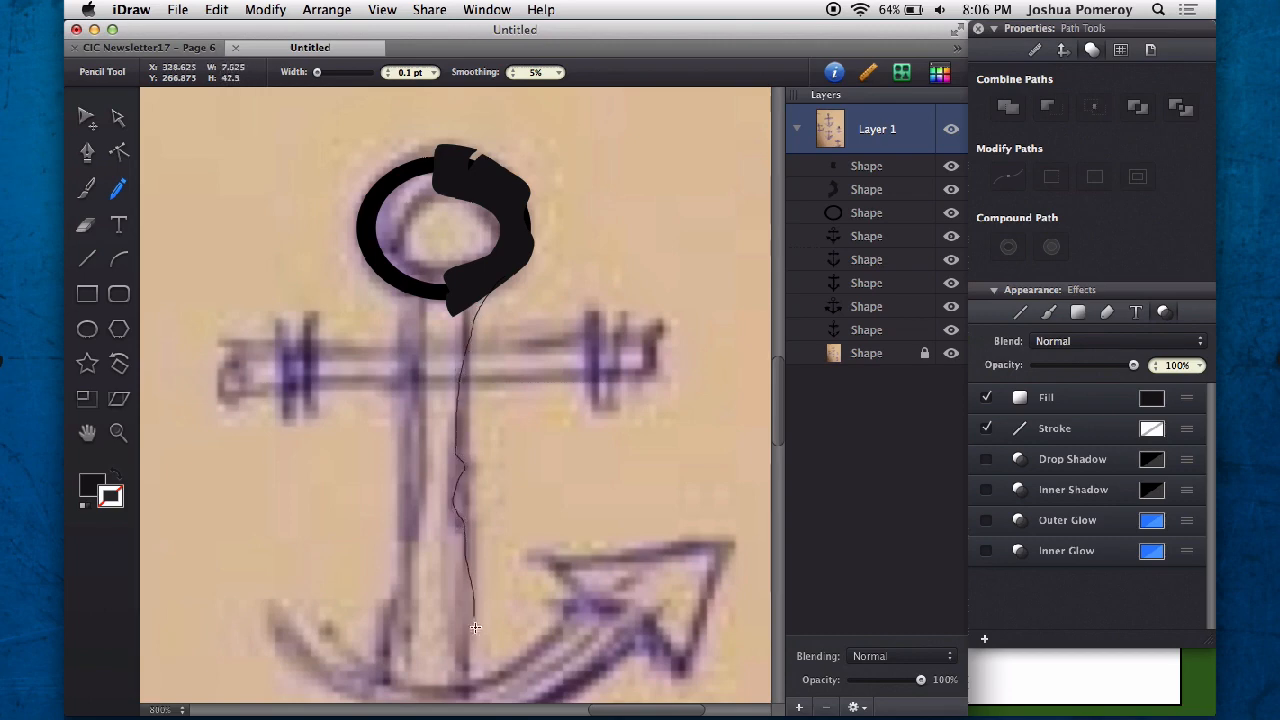
pyautogui.moveTo(475, 627); pyautogui.dragTo(472, 277)
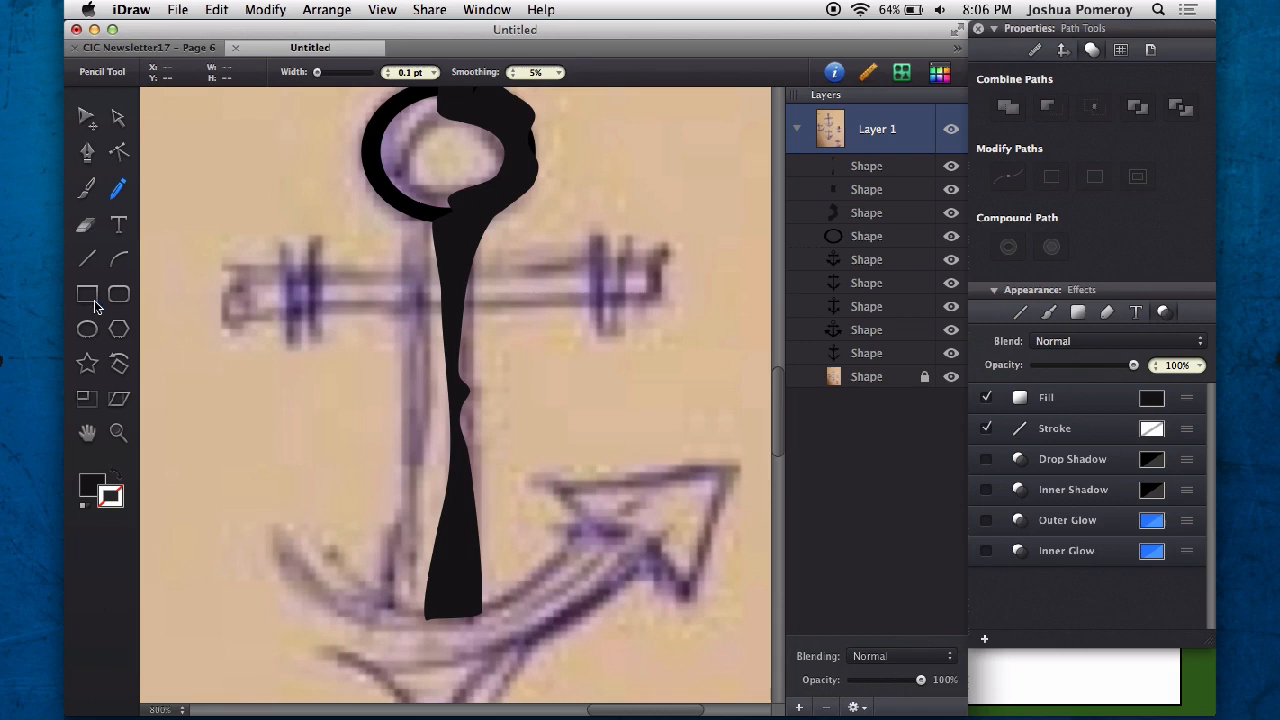
pyautogui.moveTo(430, 215); pyautogui.dragTo(460, 620)
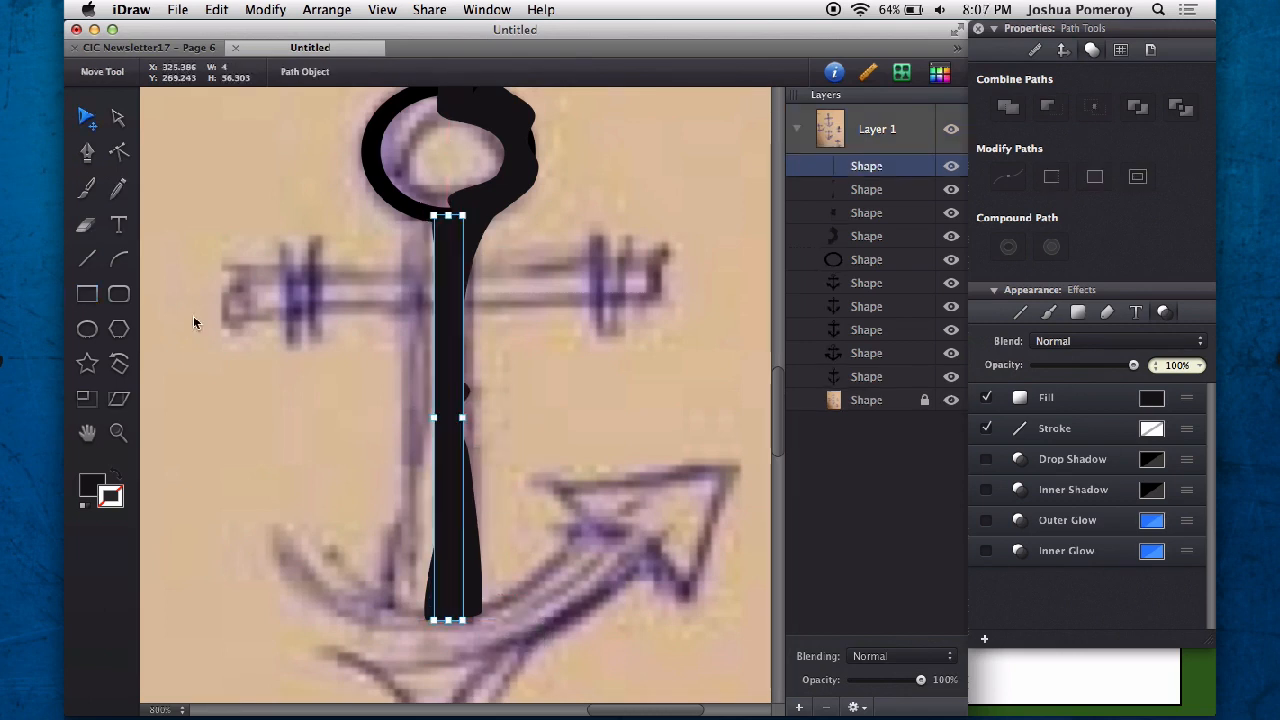
# Step: Trace the right arm of the crossbar as a filled freehand shape
pyautogui.click(118, 188)
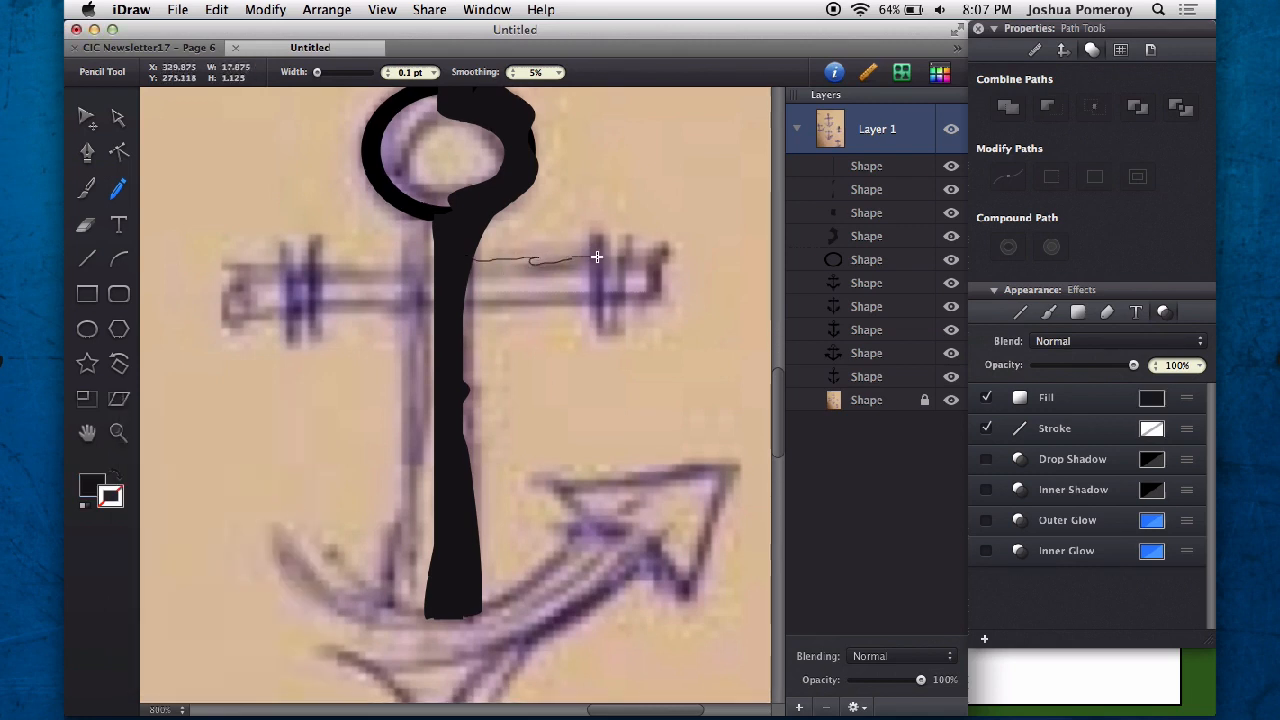
pyautogui.moveTo(597, 257); pyautogui.dragTo(625, 307)
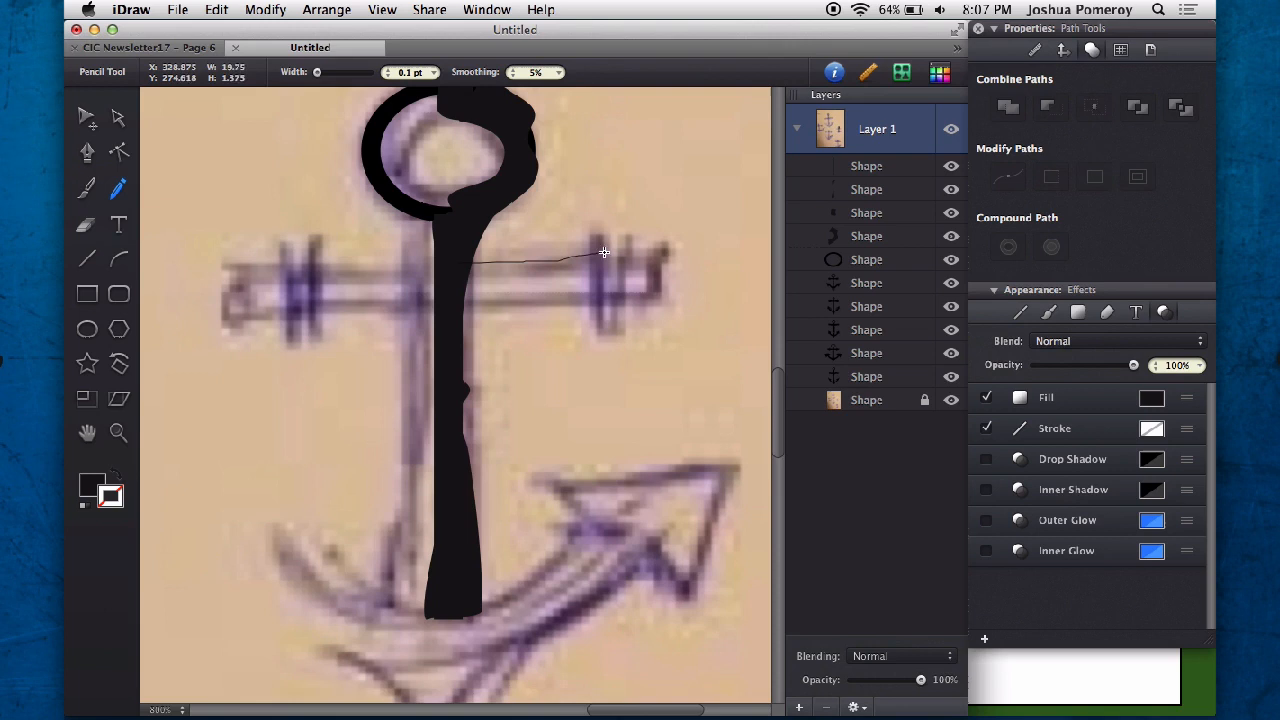
pyautogui.moveTo(604, 252); pyautogui.dragTo(518, 308)
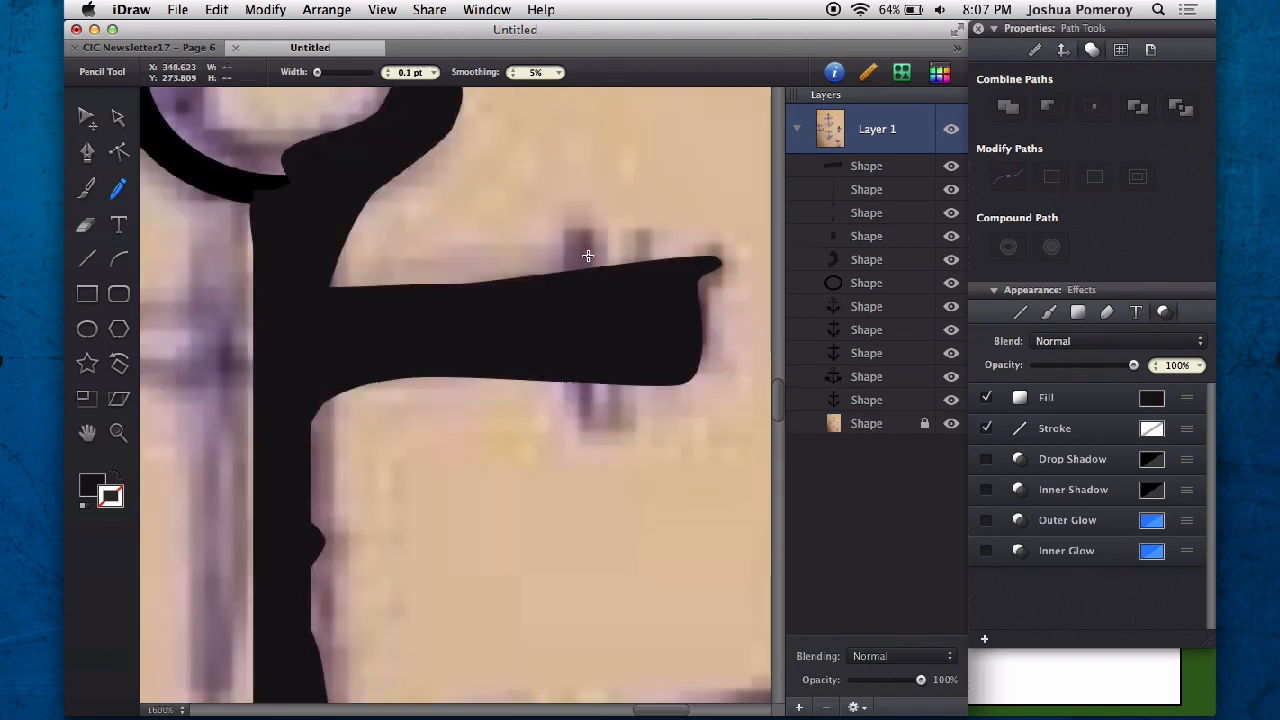
# Step: Trace the end of the crossbar's right arm and the curve toward the right fluke
pyautogui.moveTo(587, 255); pyautogui.dragTo(593, 398)
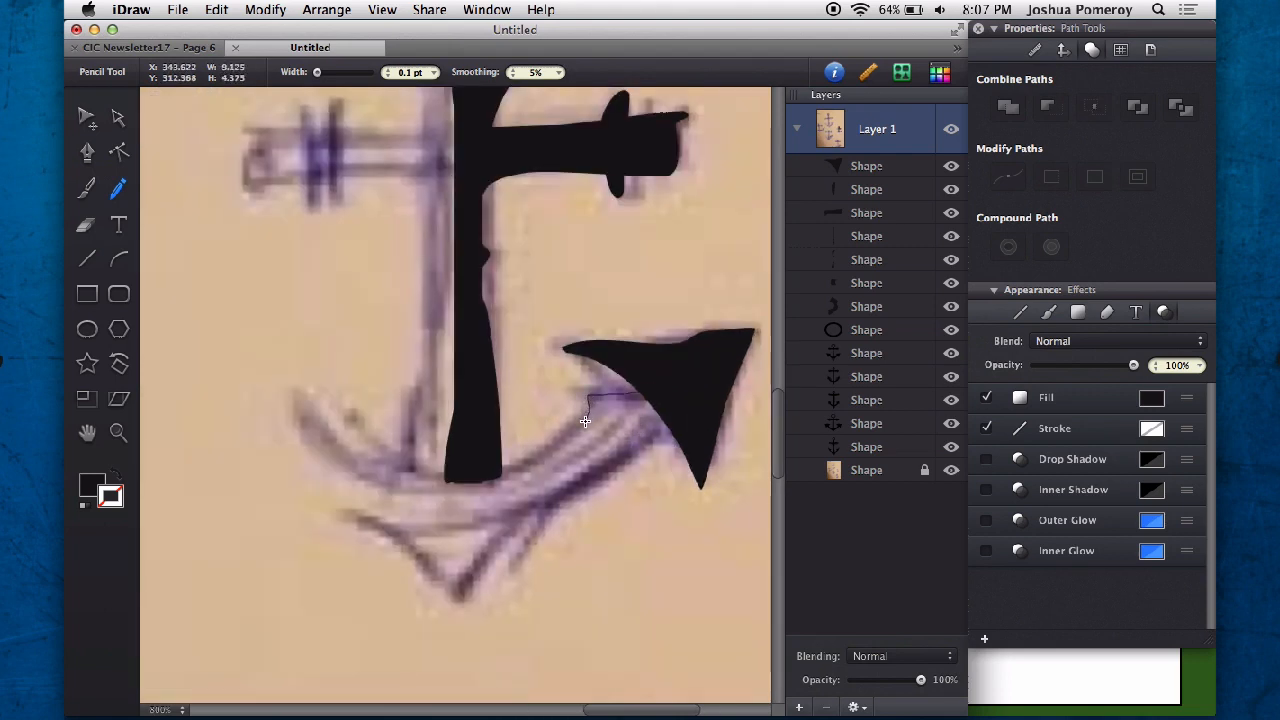
pyautogui.moveTo(585, 421); pyautogui.dragTo(597, 486)
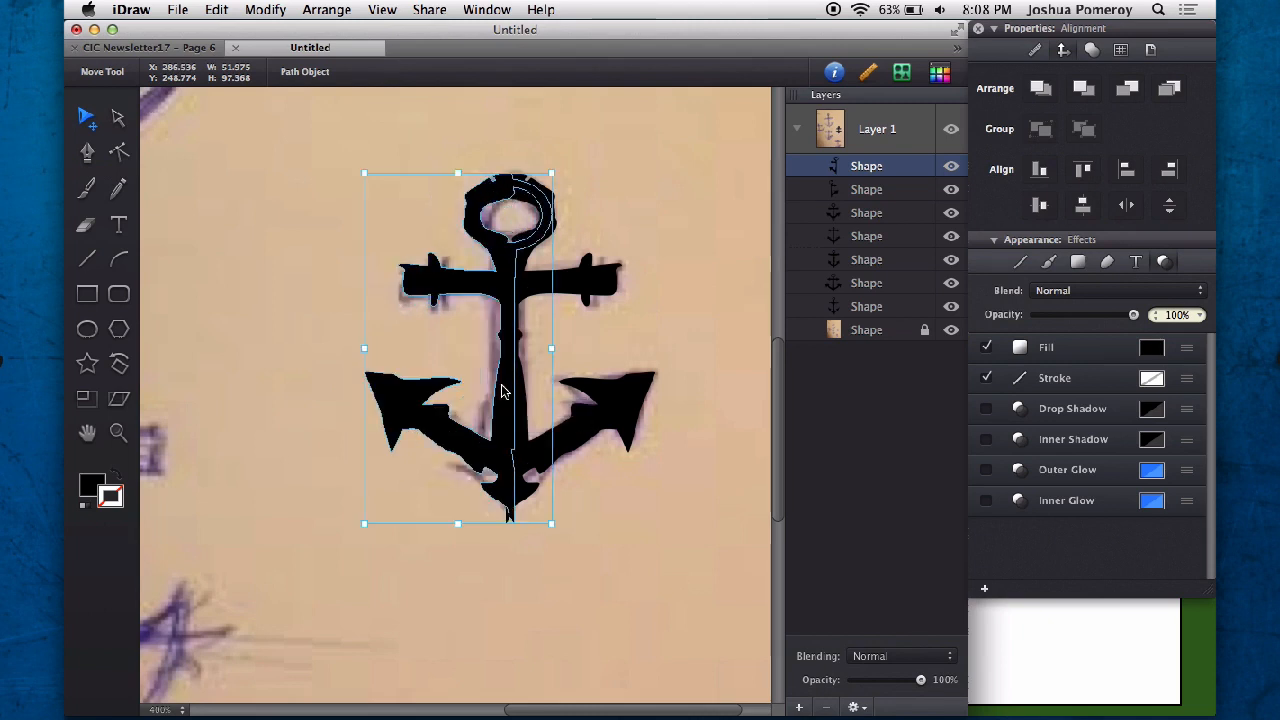
pyautogui.moveTo(588, 514)
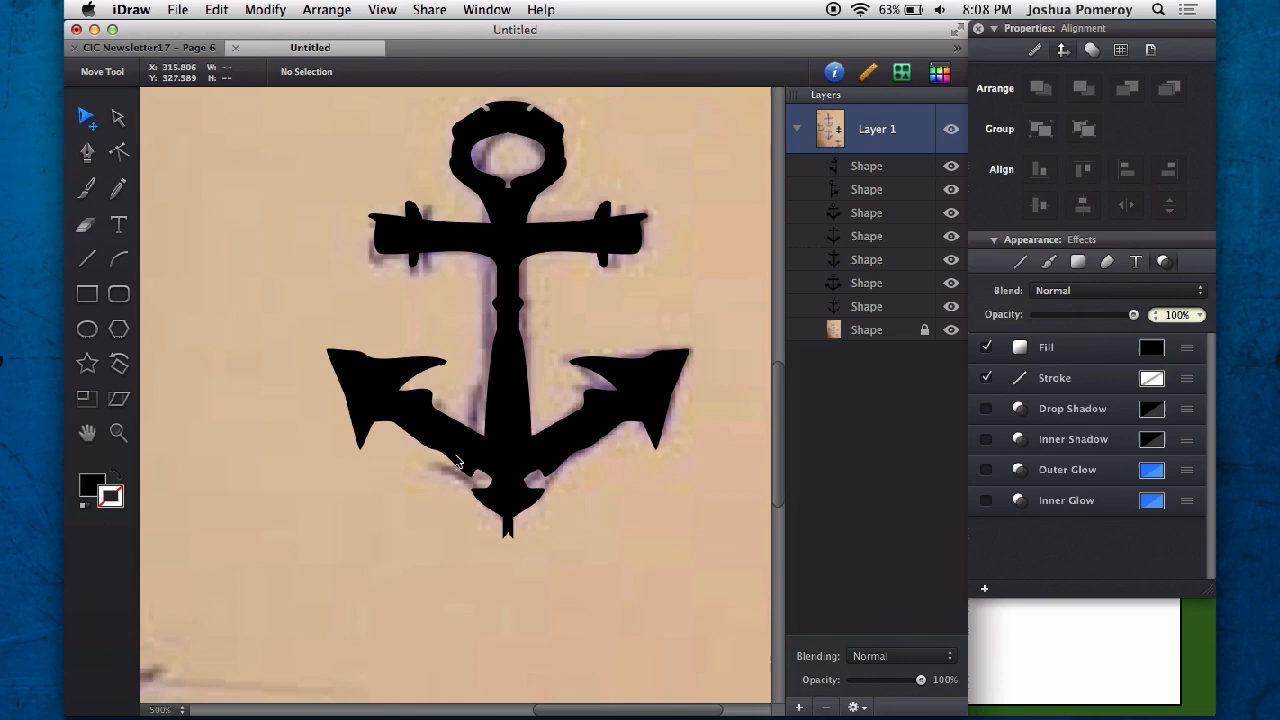
# Step: Select the finished combined anchor shape
pyautogui.click(470, 470)
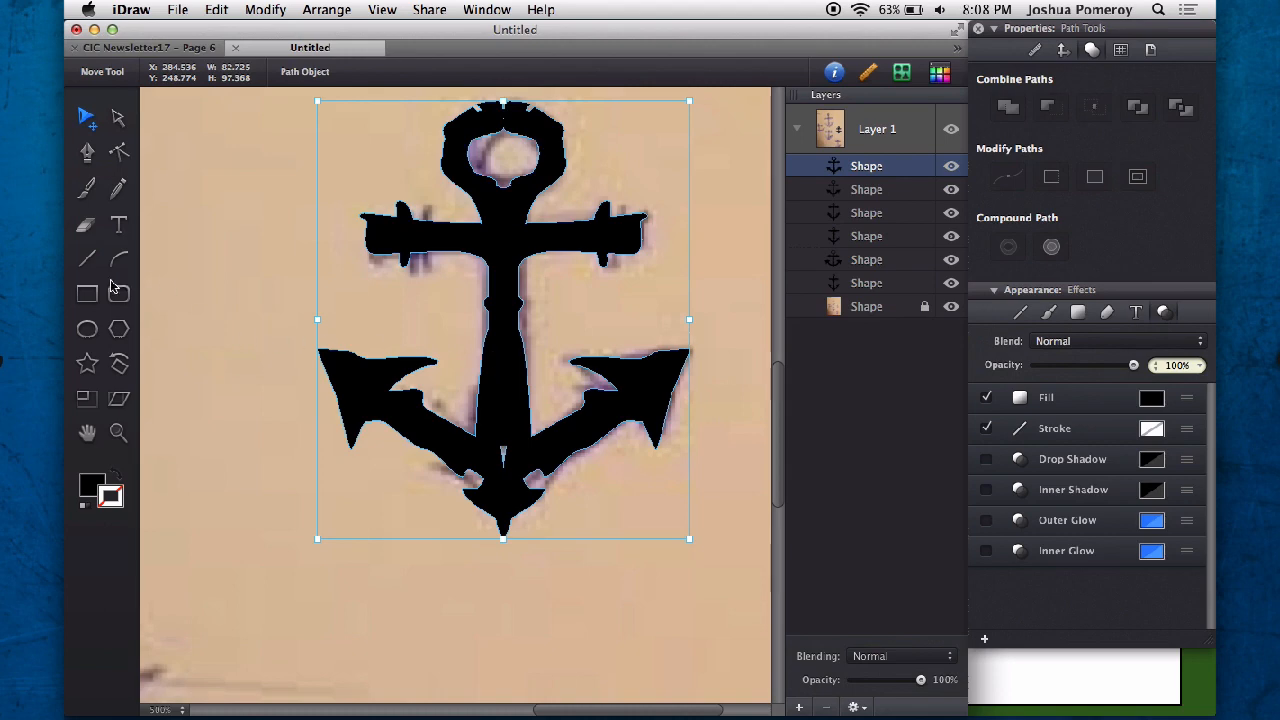
# Step: Switch back to the freehand tool before naming the new library
pyautogui.click(118, 188)
pyautogui.write('A')
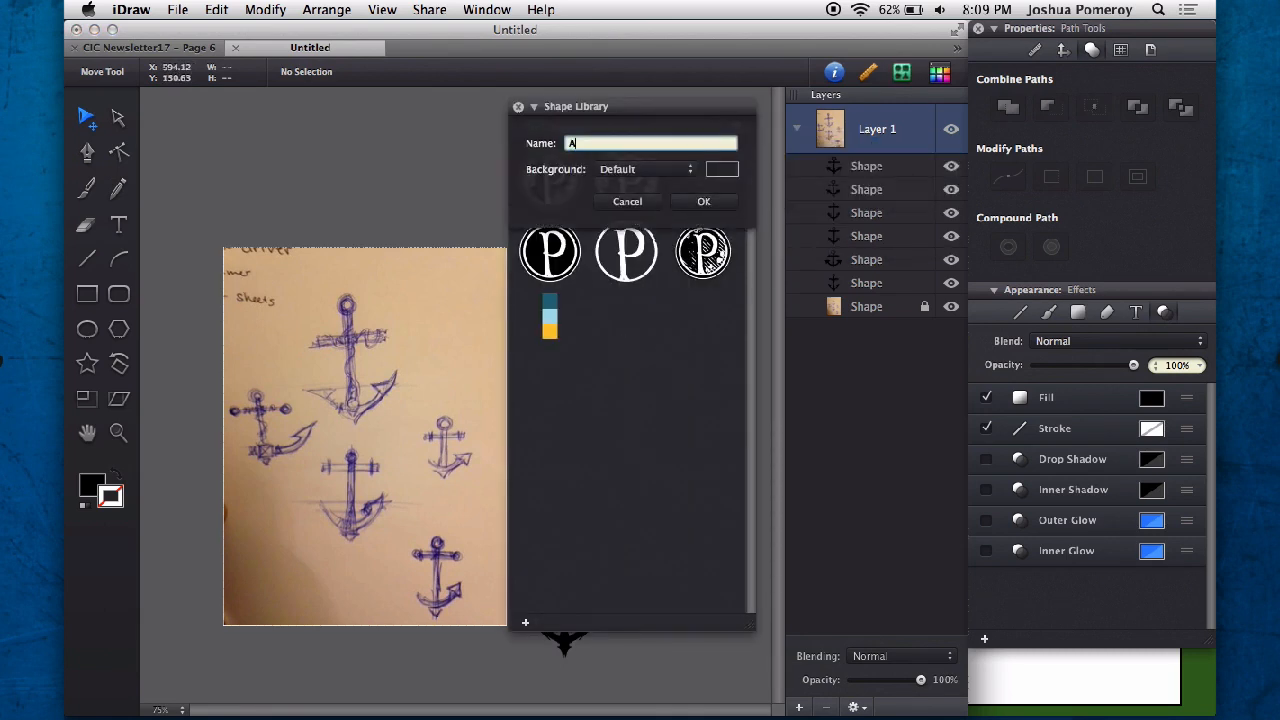
# Step: Name the new library 'Anchors', add the anchor shapes, then select the lone anchor
pyautogui.write('nchors')
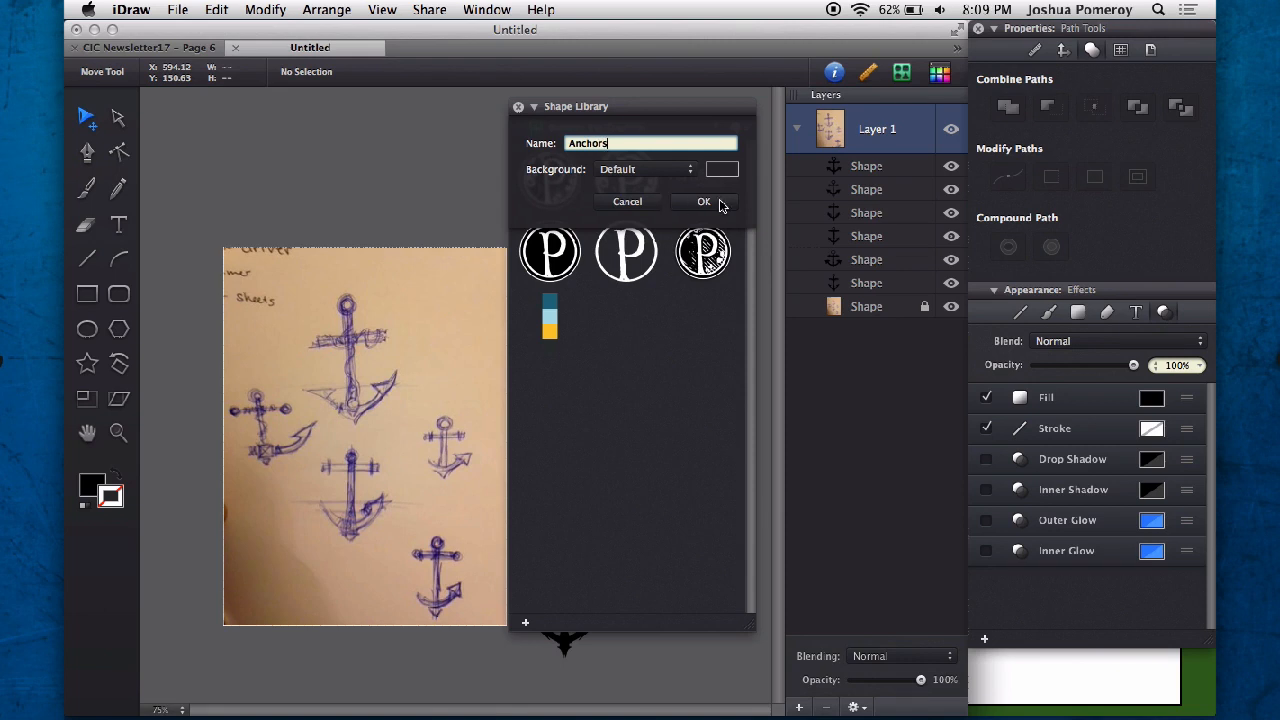
pyautogui.click(704, 201)
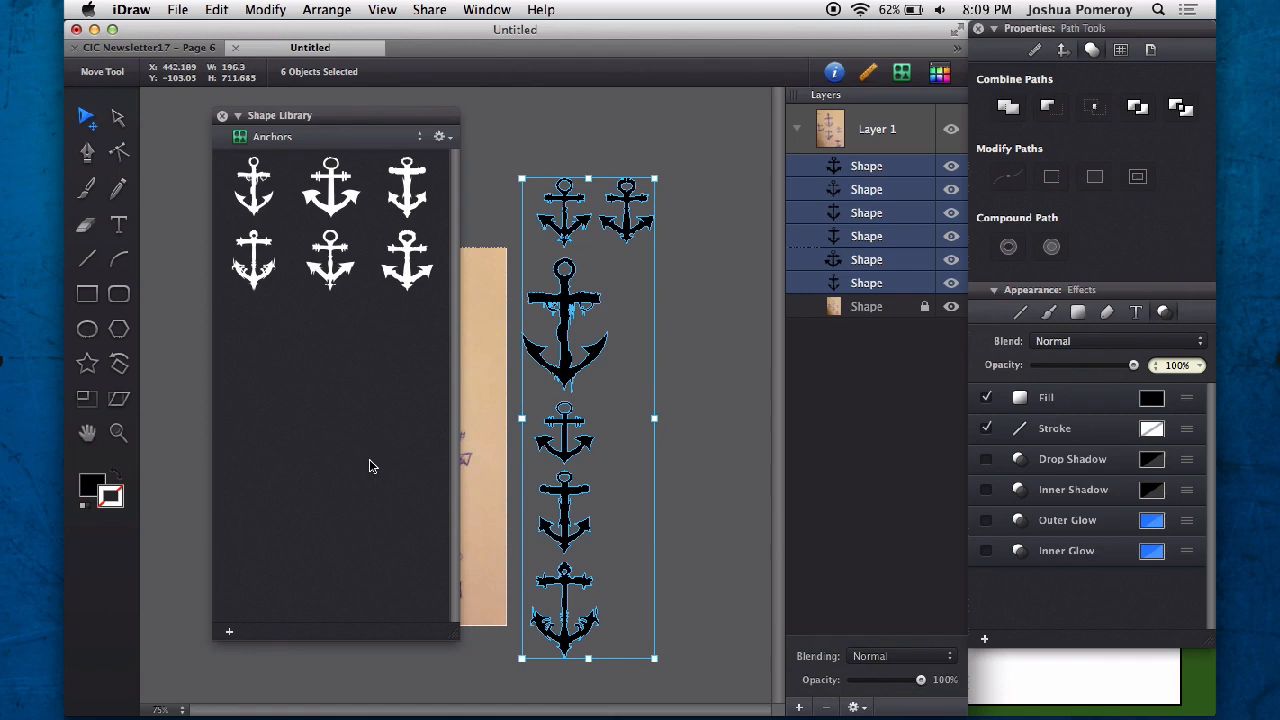
pyautogui.click(253, 260)
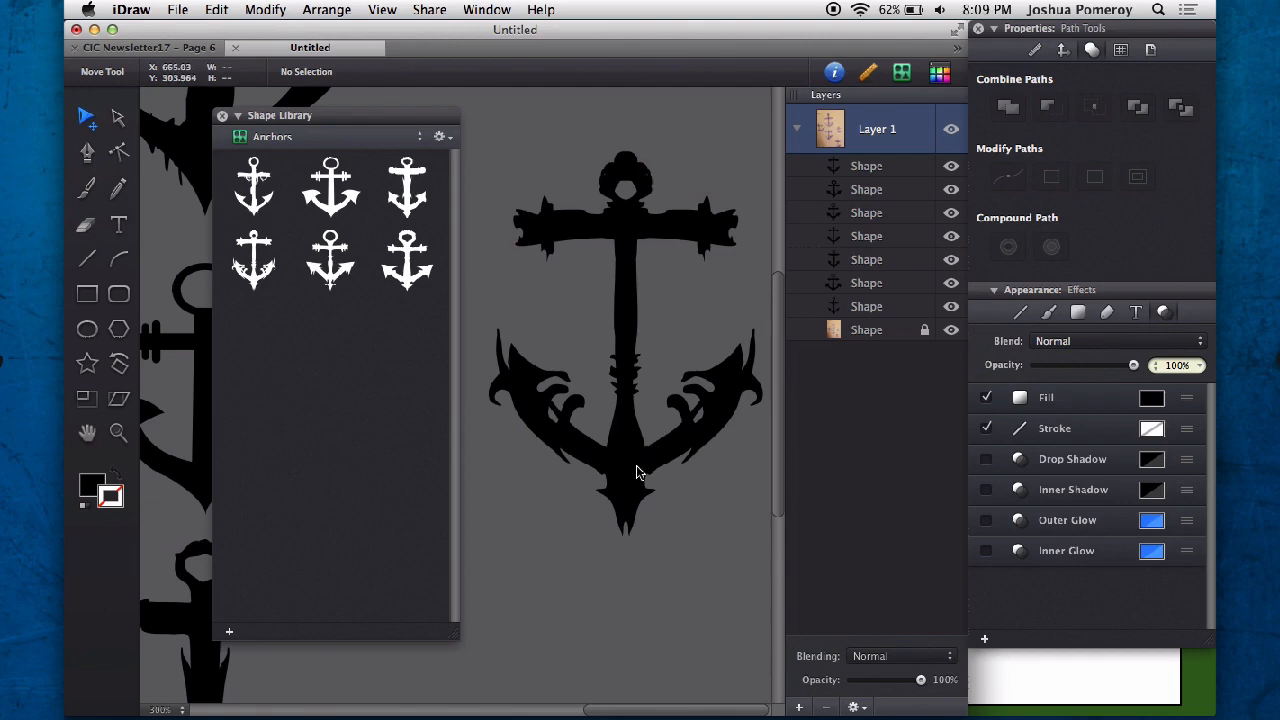
pyautogui.moveTo(640, 472)
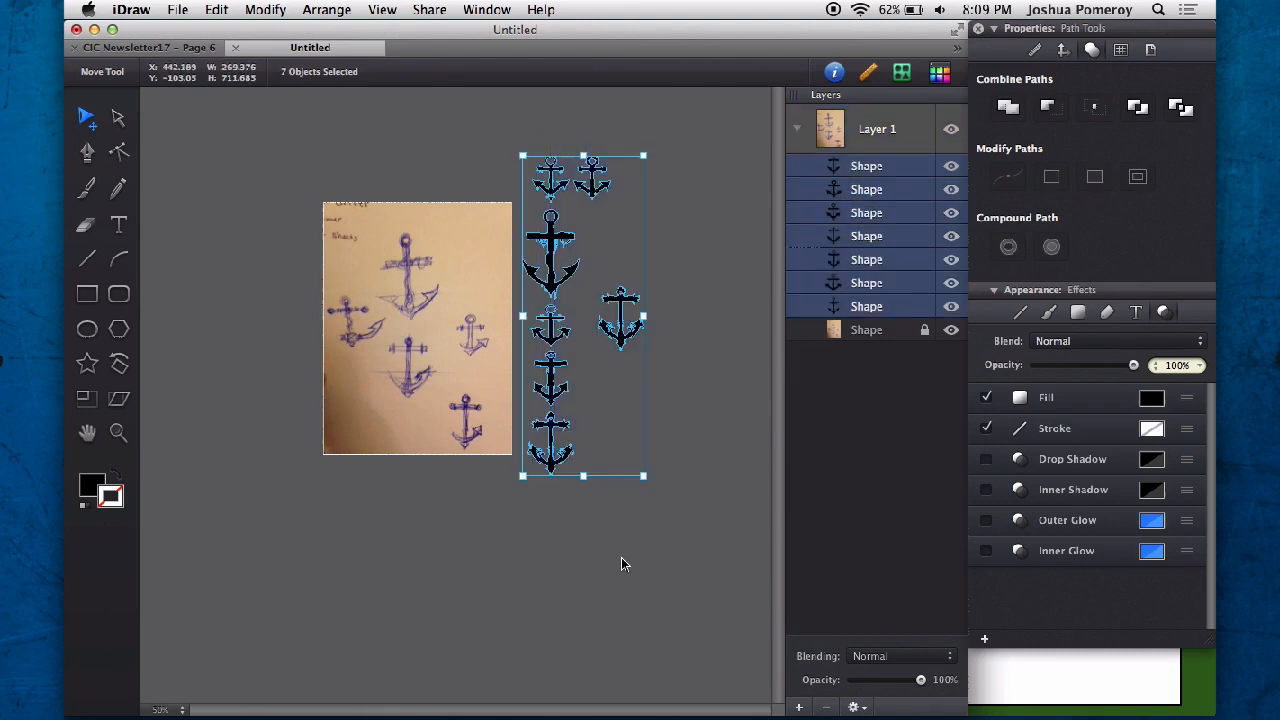
pyautogui.moveTo(665, 565)
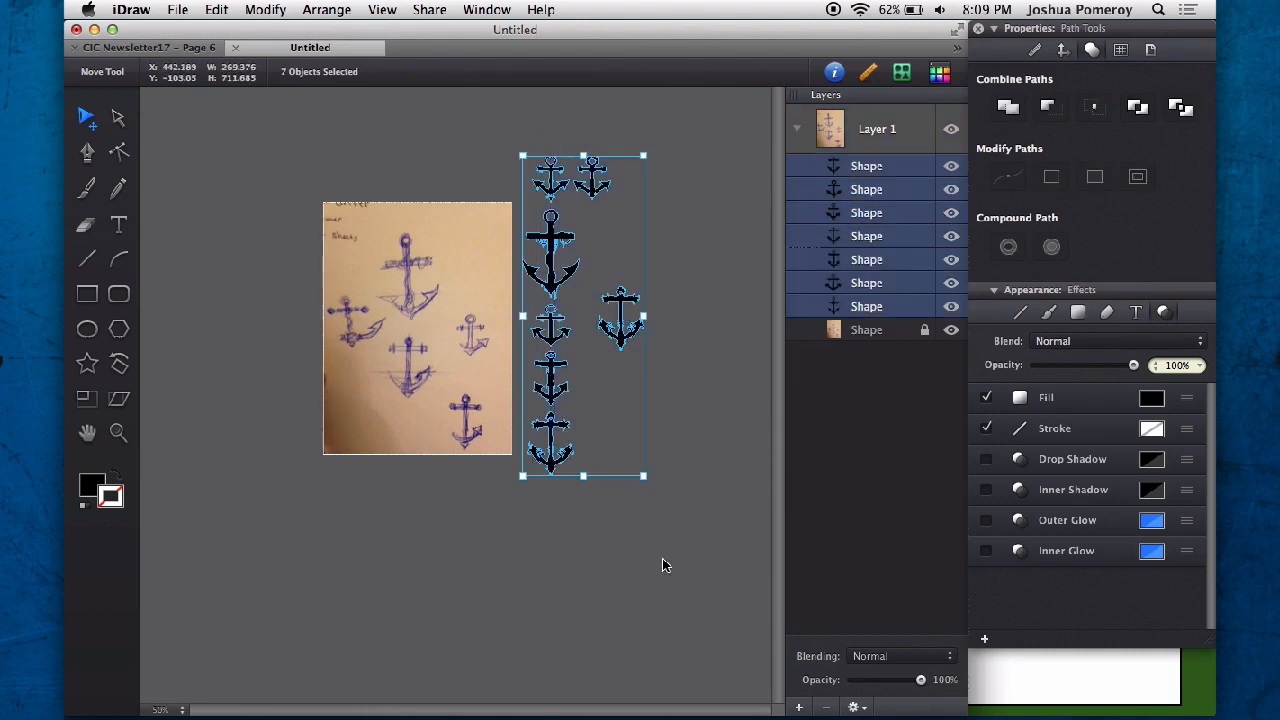
pyautogui.click(620, 320)
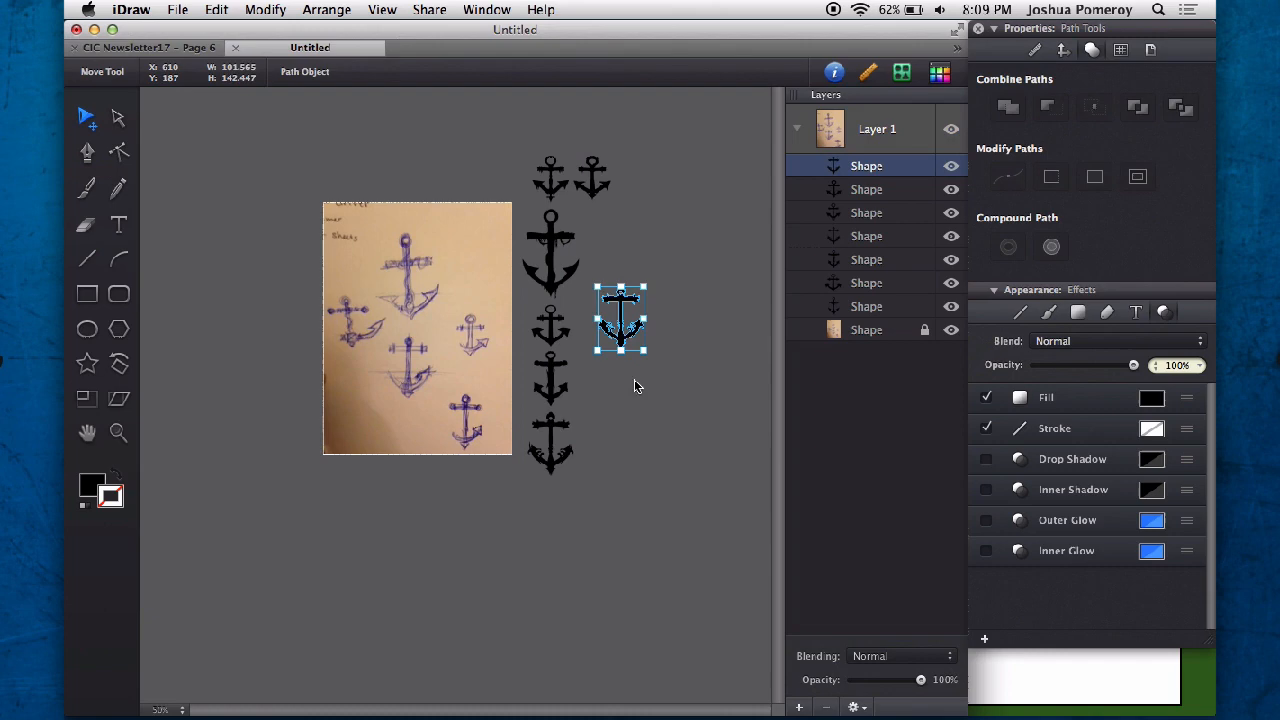